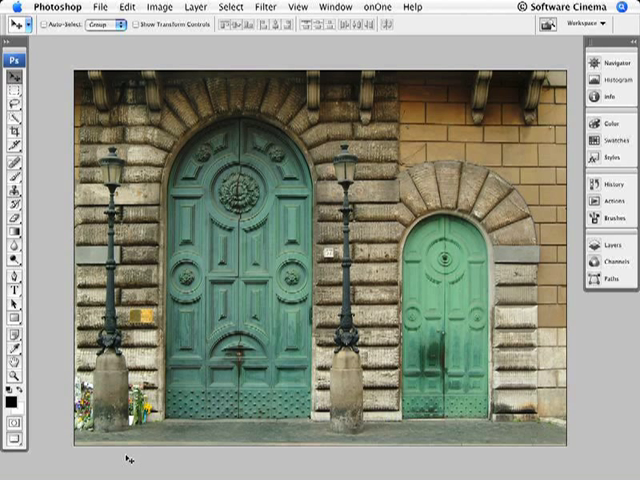
pyautogui.moveTo(562, 284)
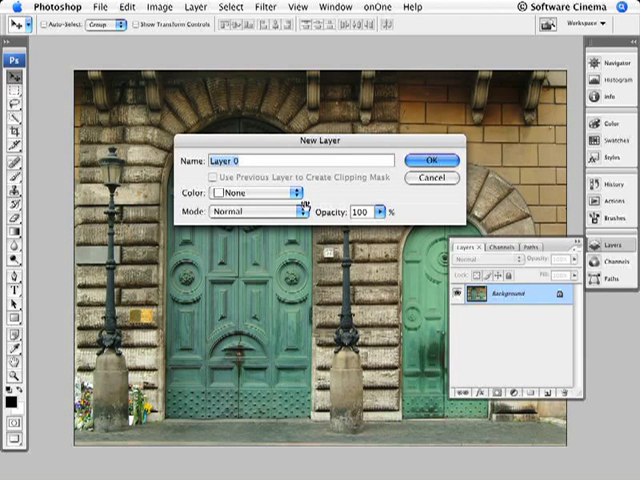
# - Confirm the New Layer dialog so the Background becomes regular Layer 0
pyautogui.click(432, 160)
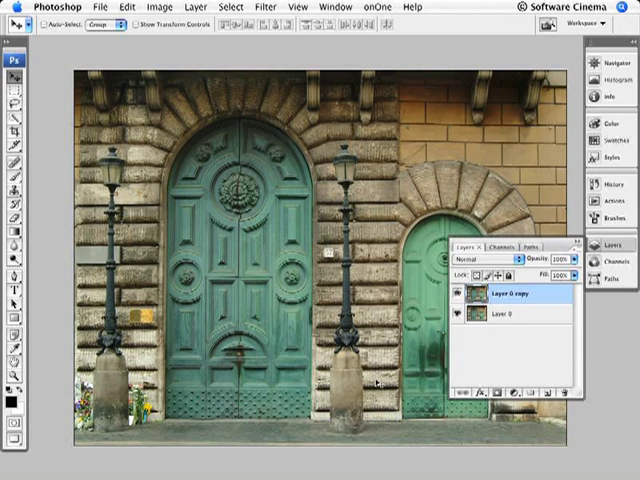
pyautogui.moveTo(104, 180)
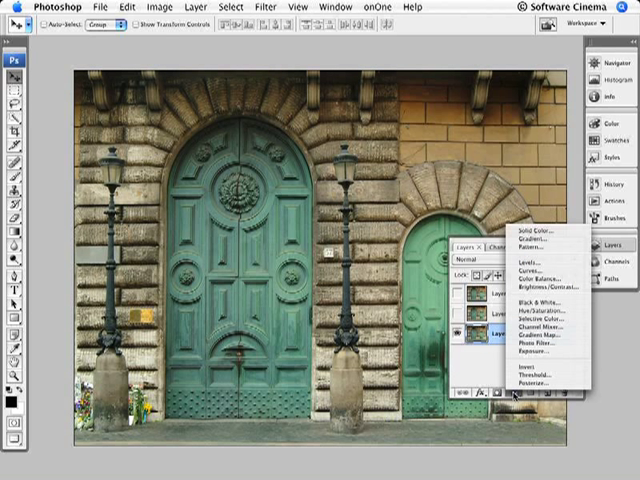
pyautogui.moveTo(540, 268)
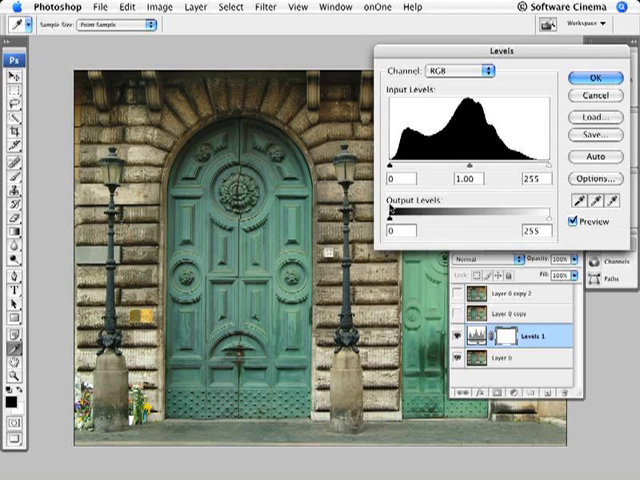
# - Lower the Levels output highlight to about 133 to darken the whole photo, leaving shadows unchanged, and confirm
pyautogui.moveTo(392, 156); pyautogui.dragTo(448, 156)
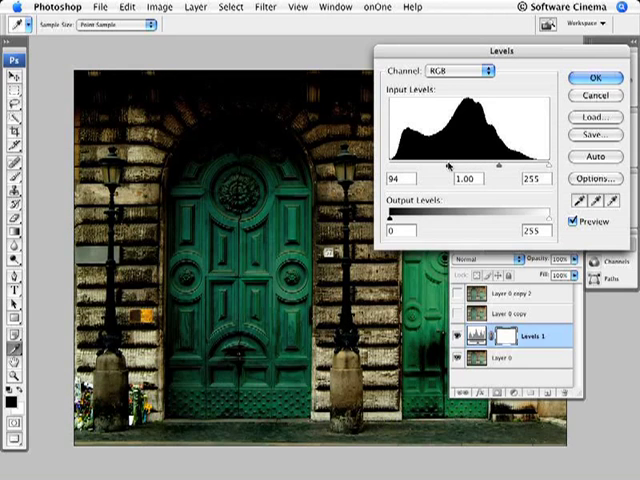
pyautogui.moveTo(420, 160); pyautogui.dragTo(410, 160)
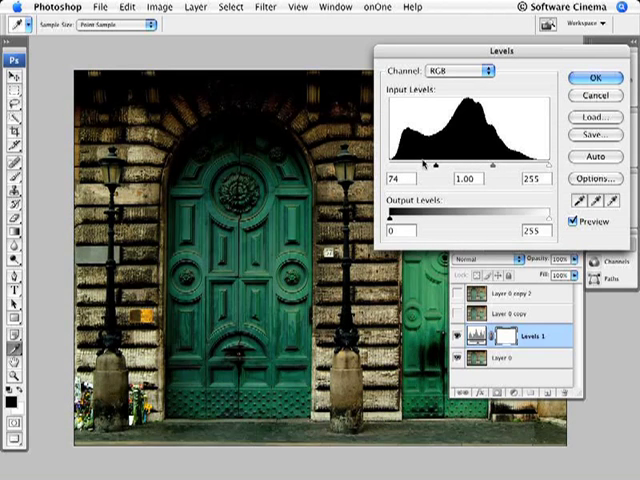
pyautogui.moveTo(424, 160); pyautogui.dragTo(390, 160)
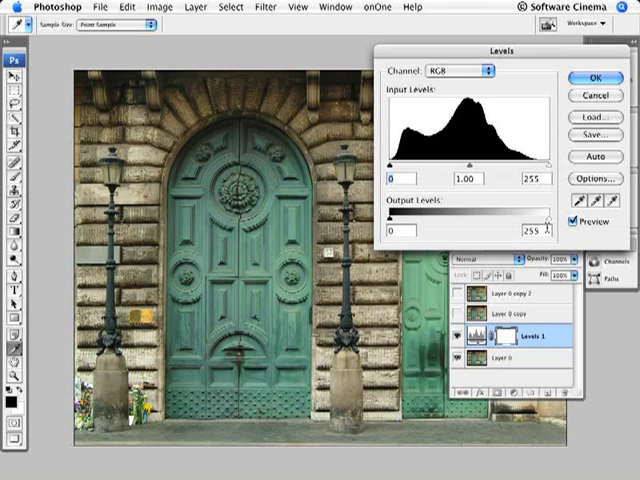
pyautogui.moveTo(552, 218); pyautogui.dragTo(500, 218)
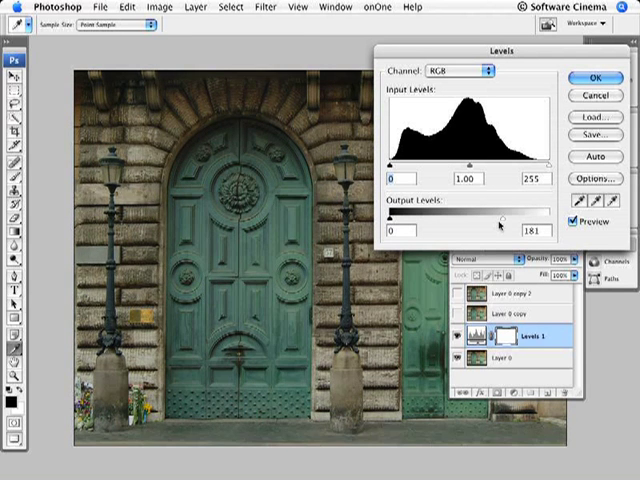
pyautogui.moveTo(500, 218); pyautogui.dragTo(460, 218)
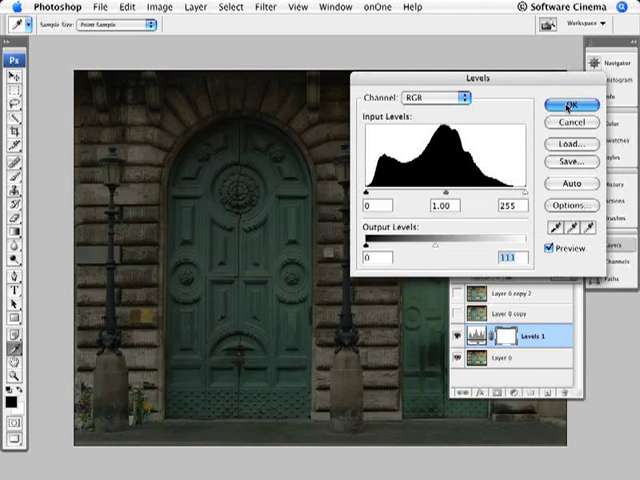
pyautogui.click(572, 106)
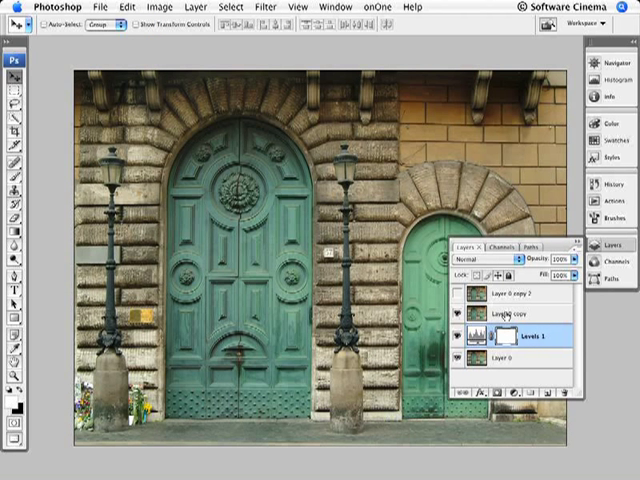
pyautogui.click(520, 320)
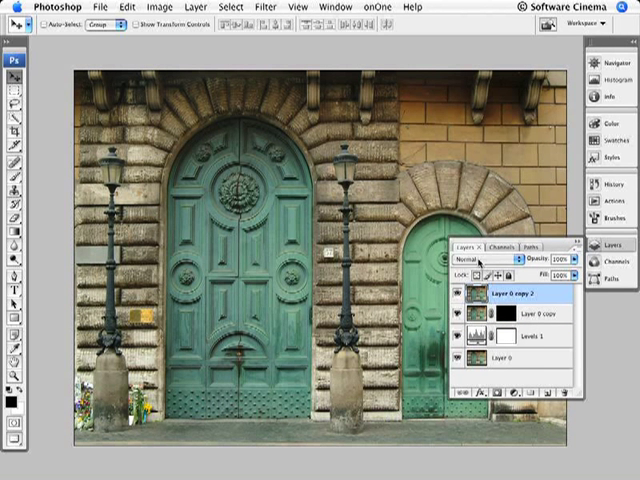
# - Give the top photo copy a new blend mode and hide the copies behind black Hide All masks
pyautogui.click(476, 262)
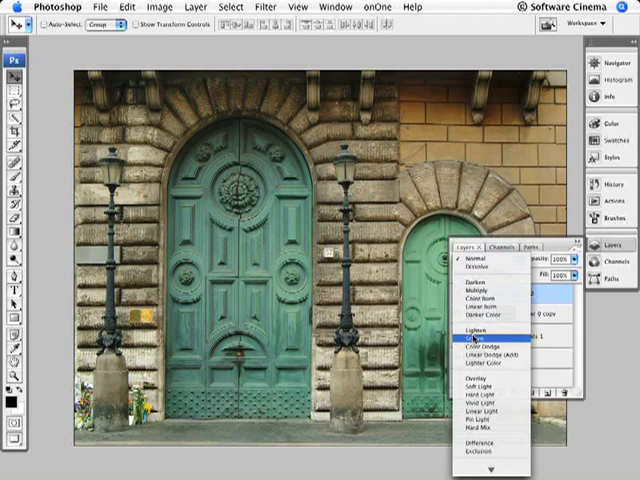
pyautogui.click(480, 338)
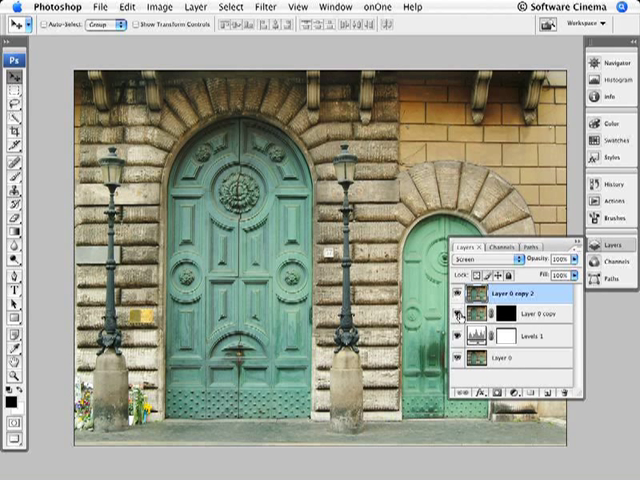
pyautogui.click(460, 314)
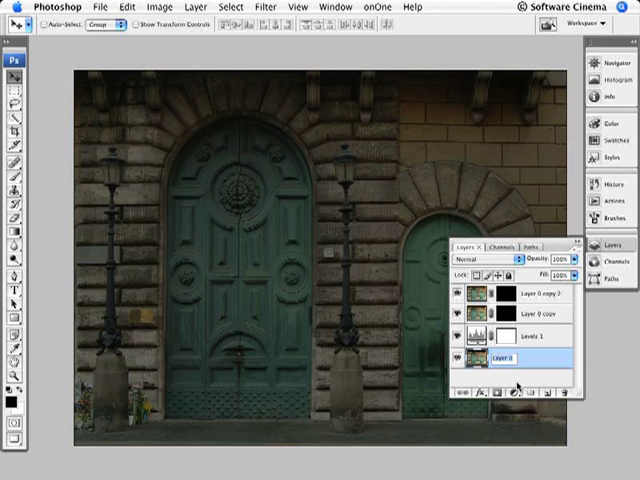
# - Rename the photo copies to bright and Normal and target the Normal layer's black mask
pyautogui.doubleClick(502, 358)
pyautogui.write('Dark')
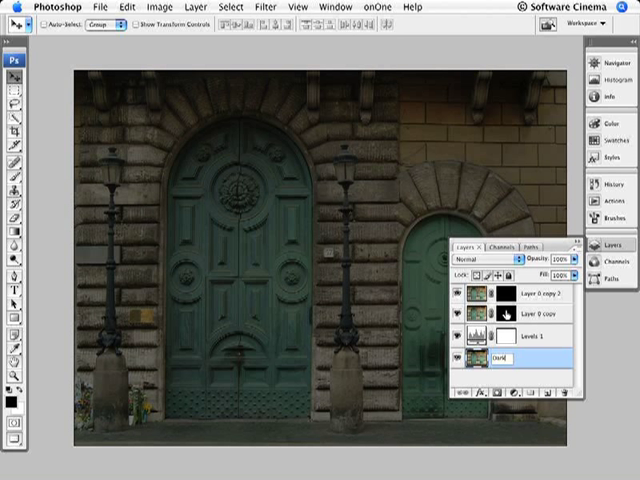
pyautogui.click(524, 316)
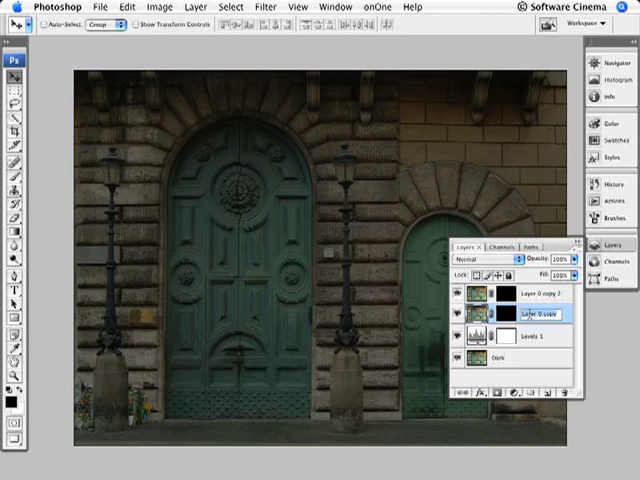
pyautogui.doubleClick(536, 314)
pyautogui.write('Normal')
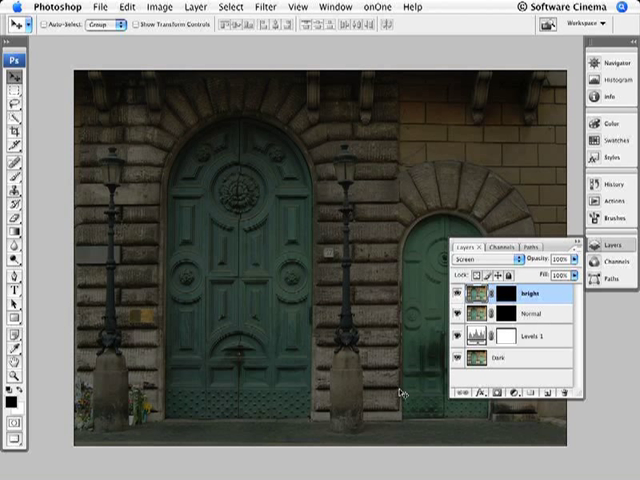
pyautogui.moveTo(504, 312)
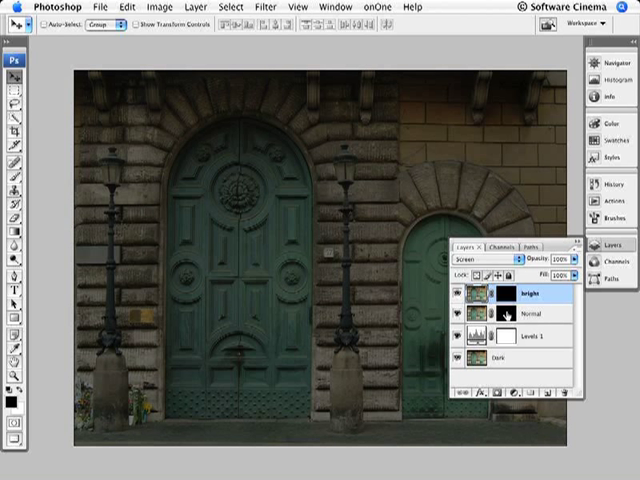
pyautogui.click(530, 318)
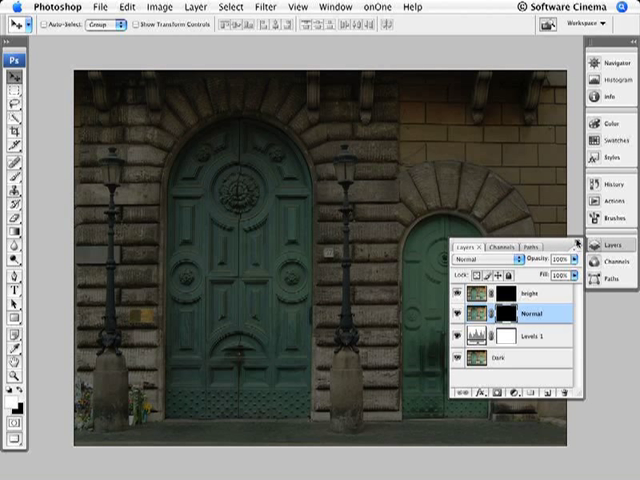
pyautogui.click(578, 244)
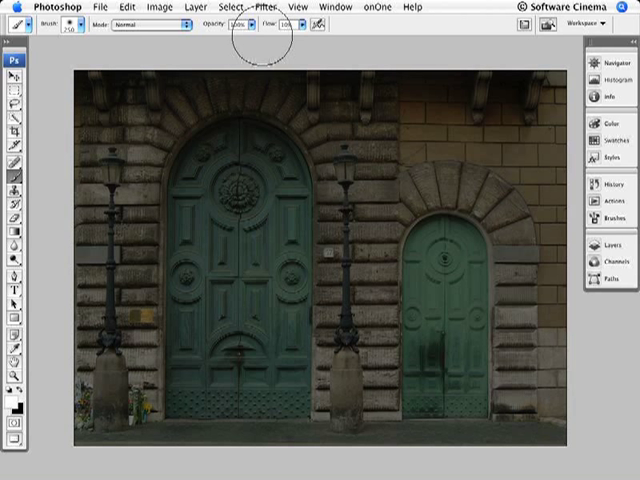
pyautogui.moveTo(324, 330)
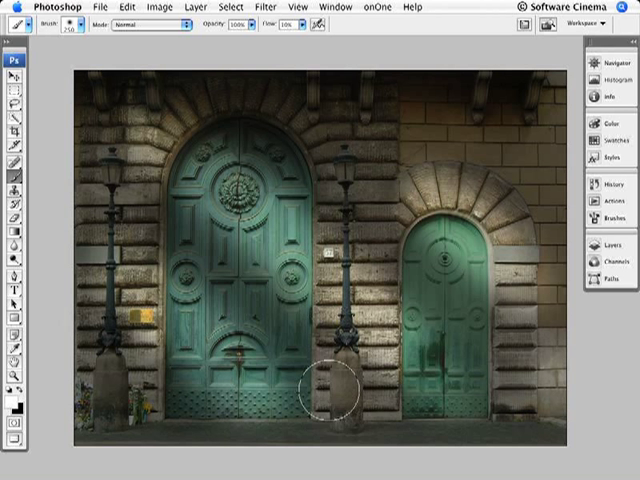
pyautogui.moveTo(344, 170)
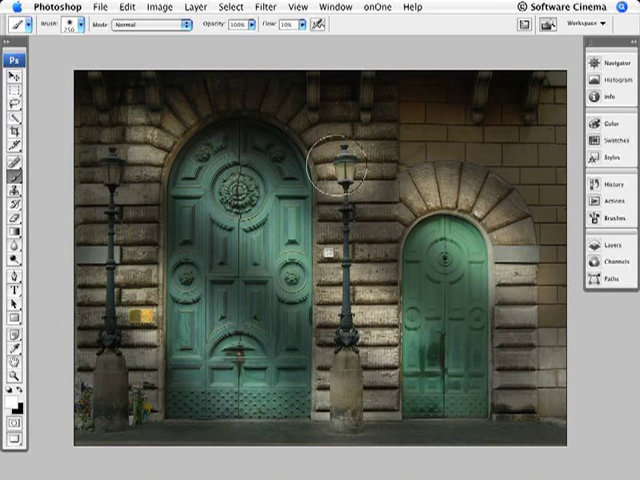
pyautogui.moveTo(90, 160)
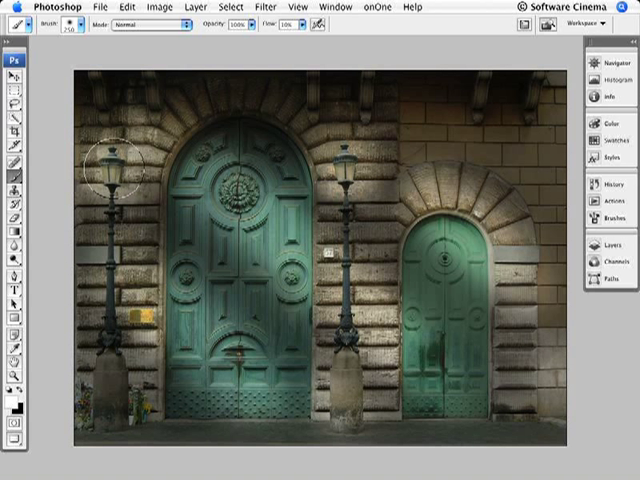
pyautogui.moveTo(238, 184)
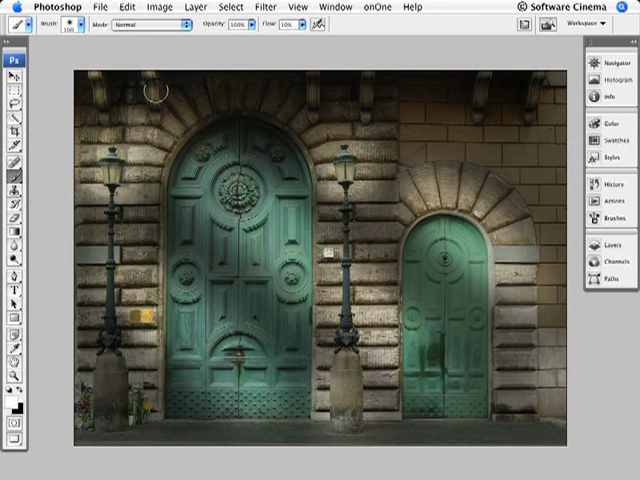
pyautogui.moveTo(368, 76)
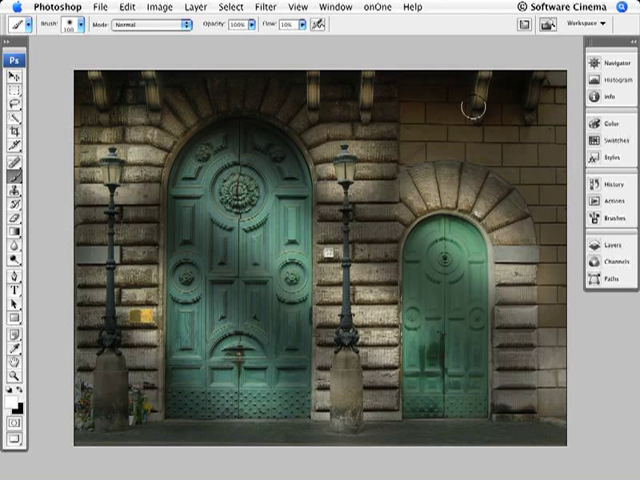
pyautogui.moveTo(388, 164)
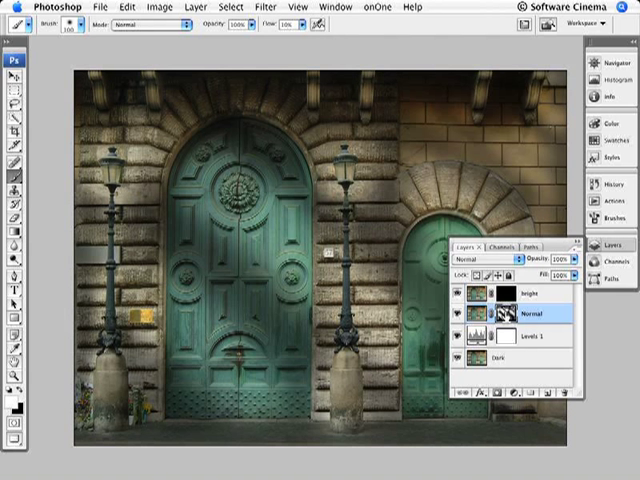
# - View the Normal layer's mask alone to check the white brushed light streaks
pyautogui.click(496, 314)
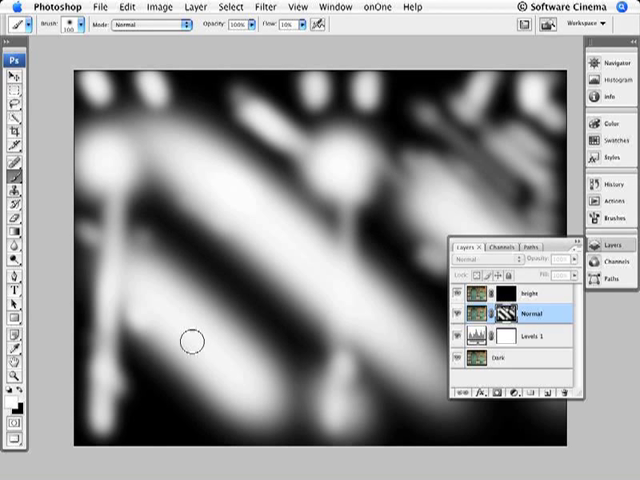
pyautogui.moveTo(218, 368)
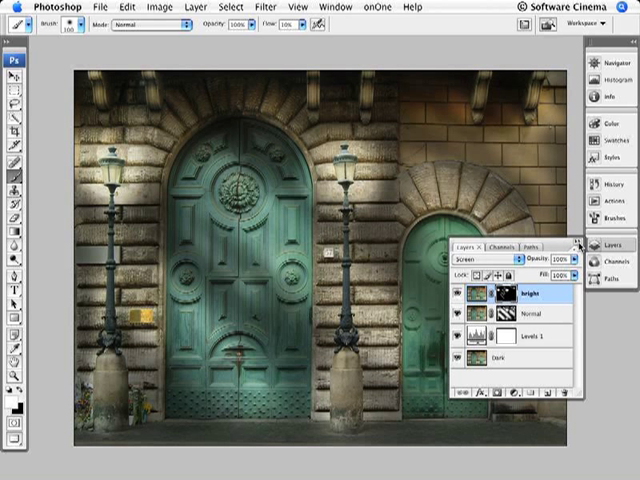
# - Target the Bright layer's mask to paint brighter glows on the lamps and beams
pyautogui.click(580, 244)
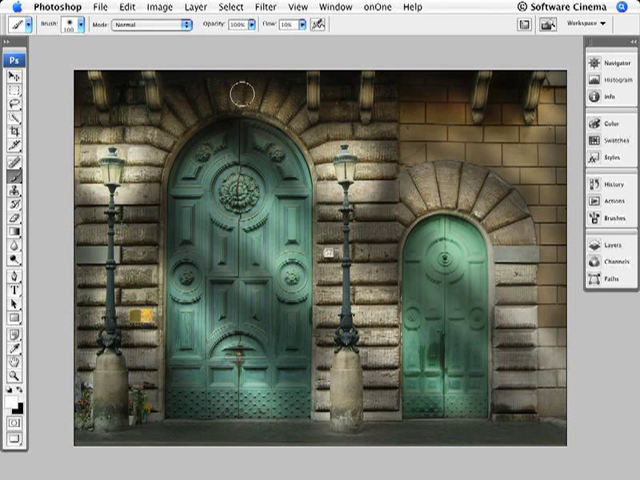
pyautogui.moveTo(78, 350)
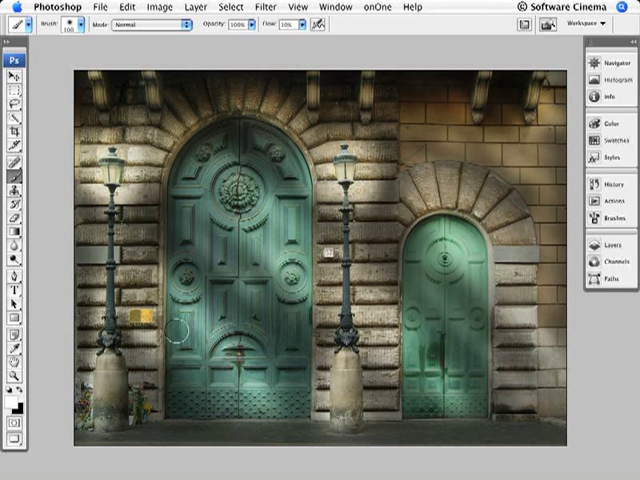
pyautogui.moveTo(280, 336)
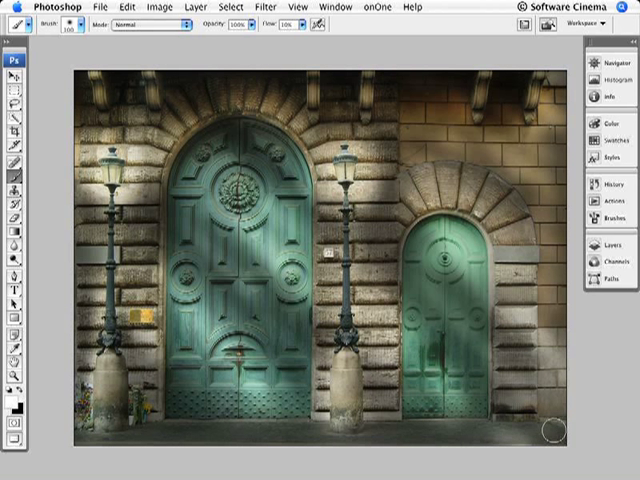
pyautogui.moveTo(236, 430)
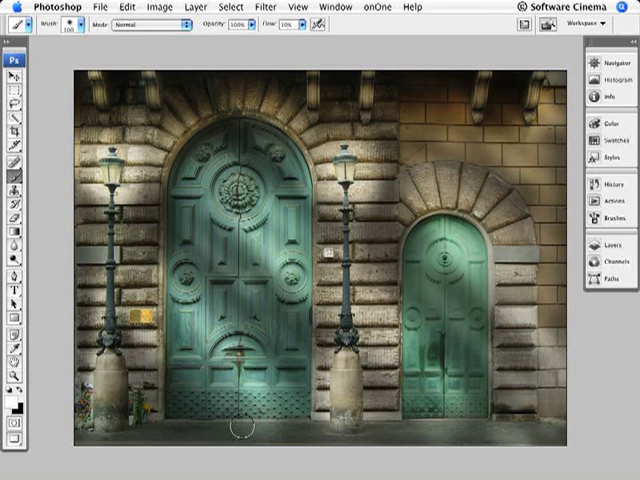